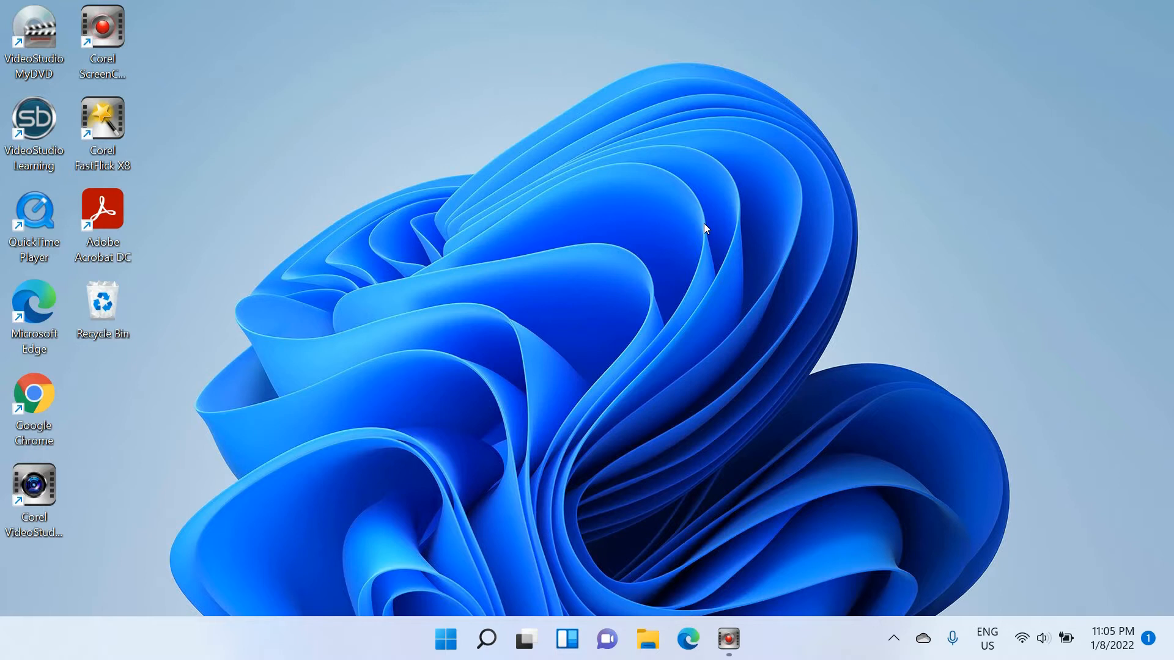
pyautogui.moveTo(670, 214)
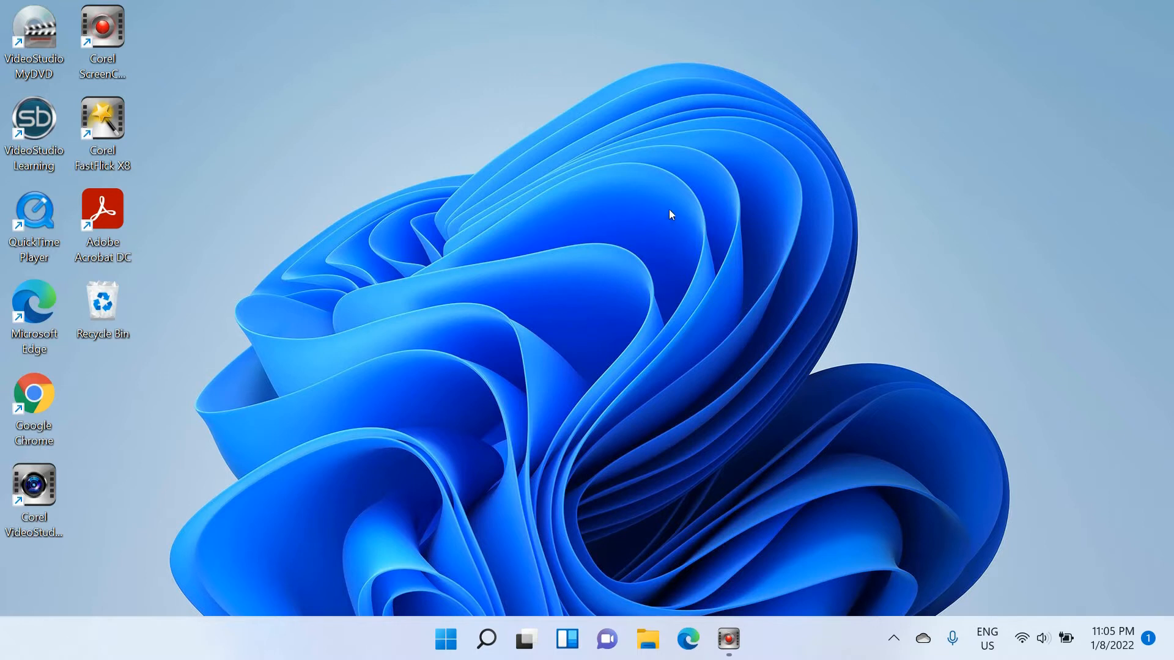
pyautogui.moveTo(485, 235)
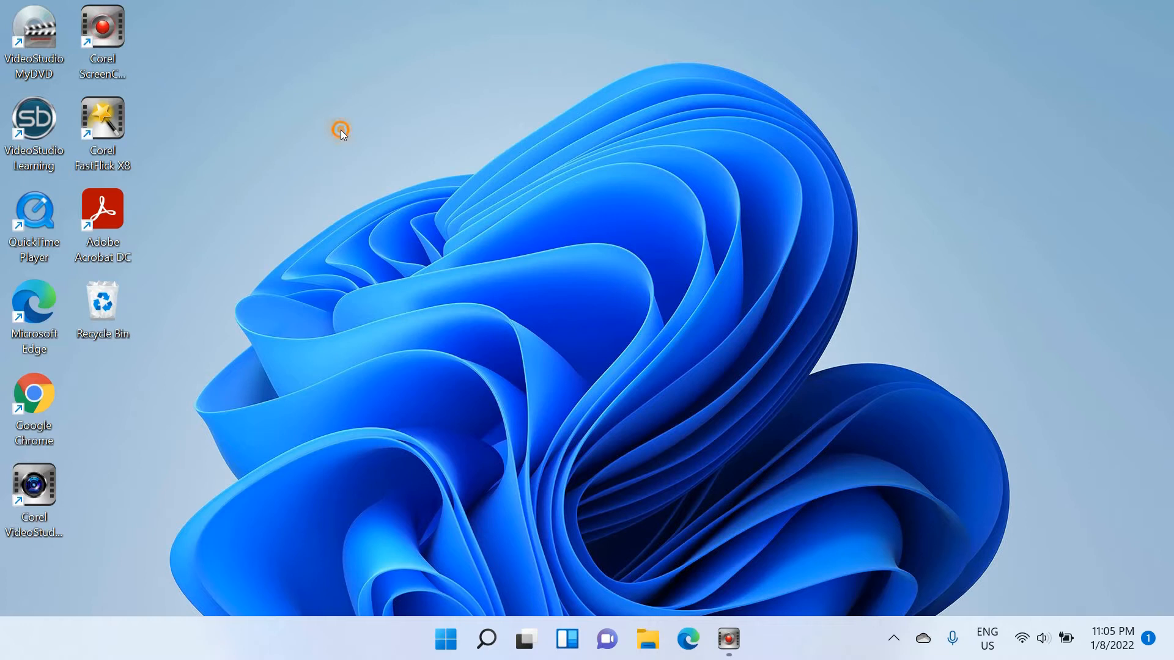
# Open Display settings from the desktop's right-click menu.
pyautogui.rightClick(337, 128)
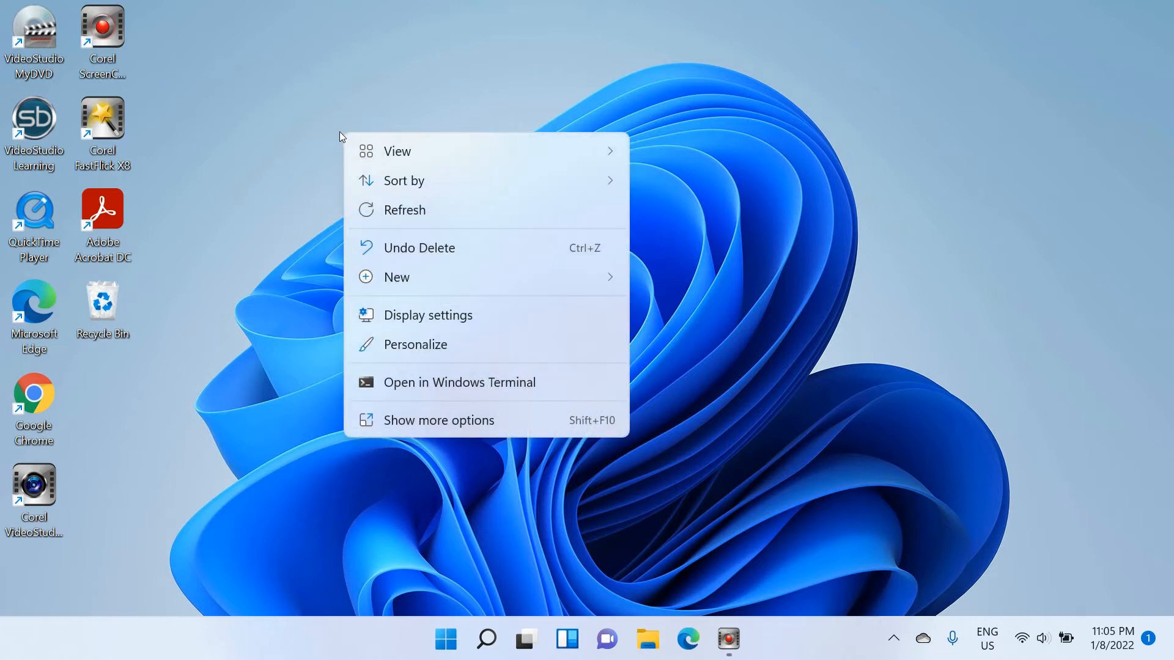
pyautogui.moveTo(496, 313)
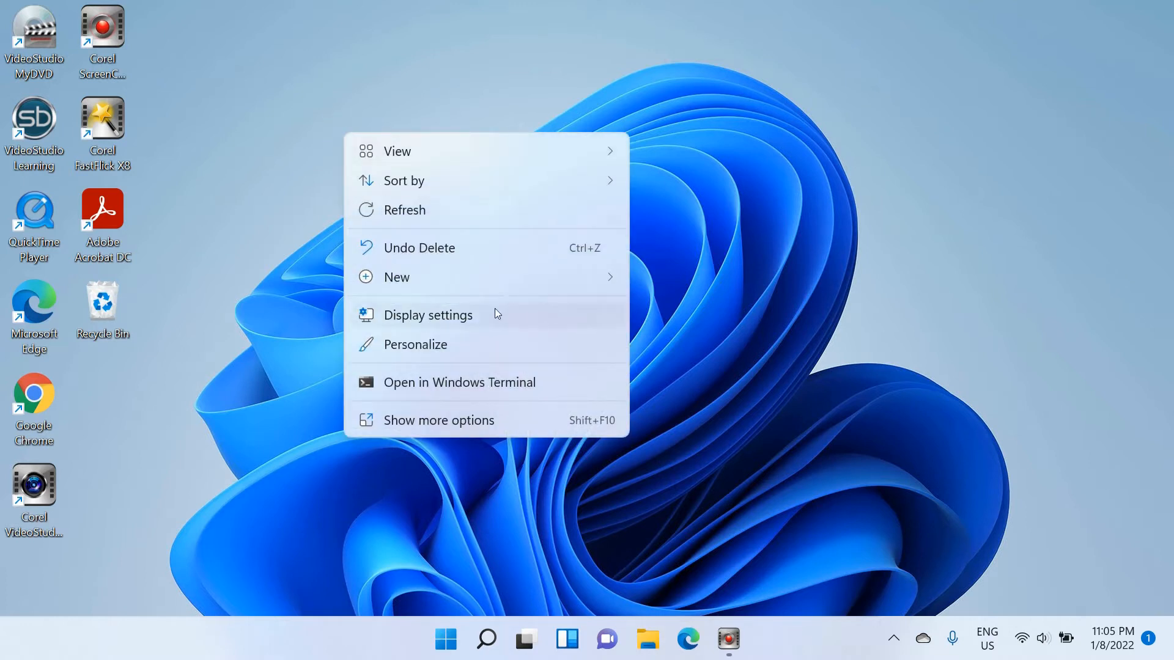
pyautogui.click(537, 316)
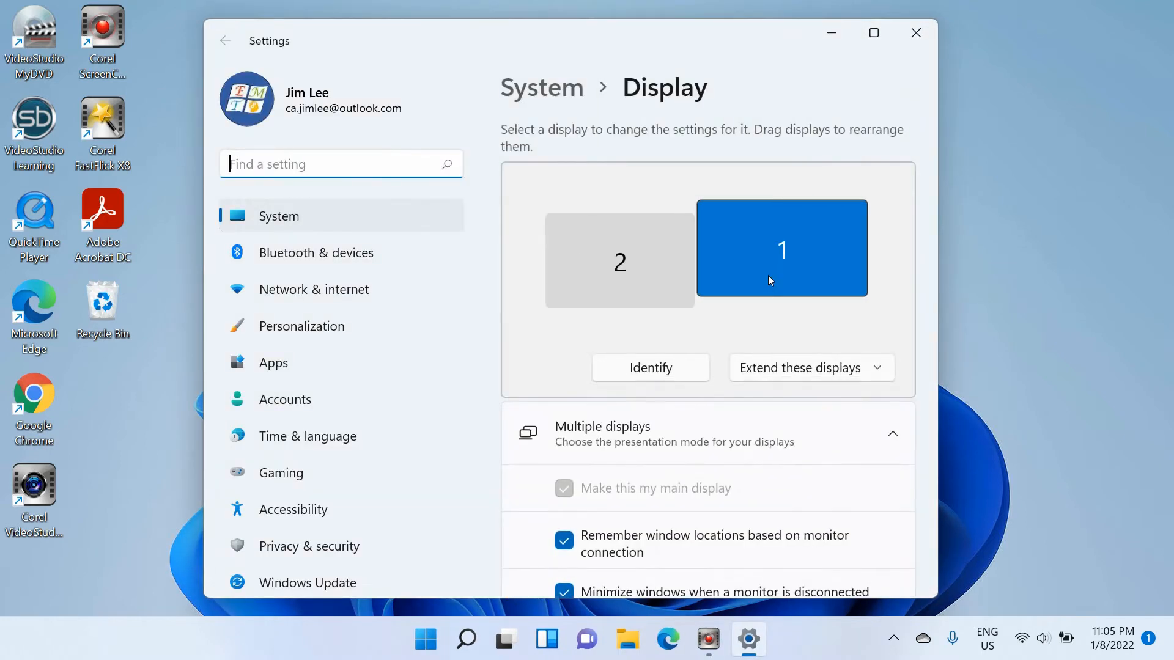
pyautogui.click(620, 270)
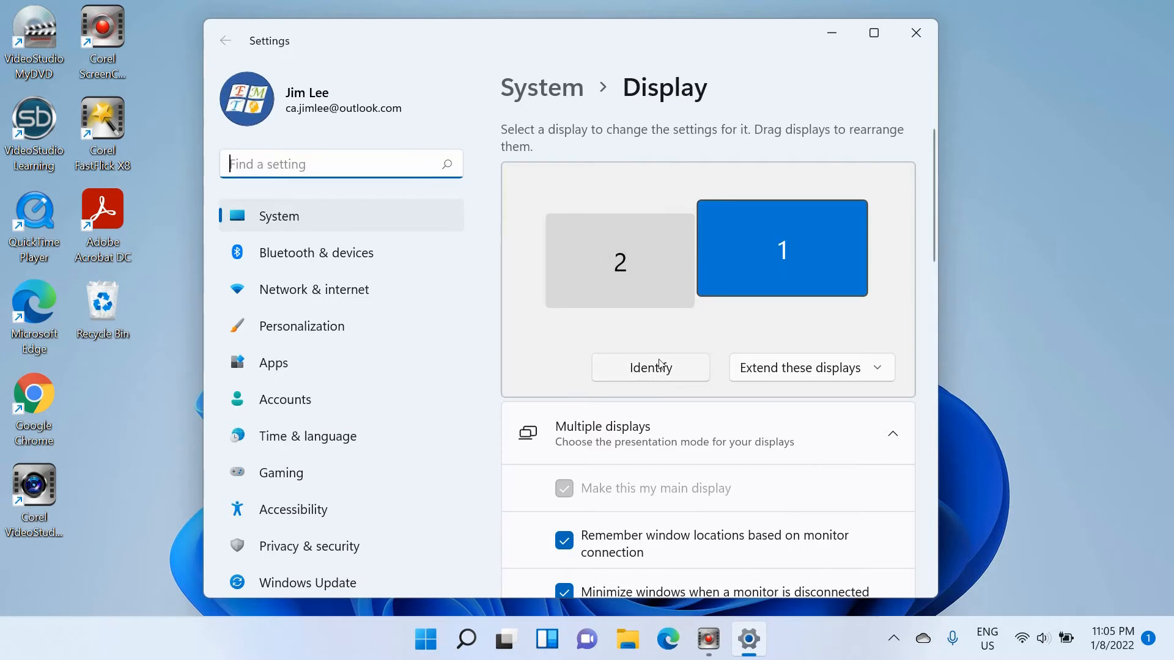
pyautogui.click(651, 368)
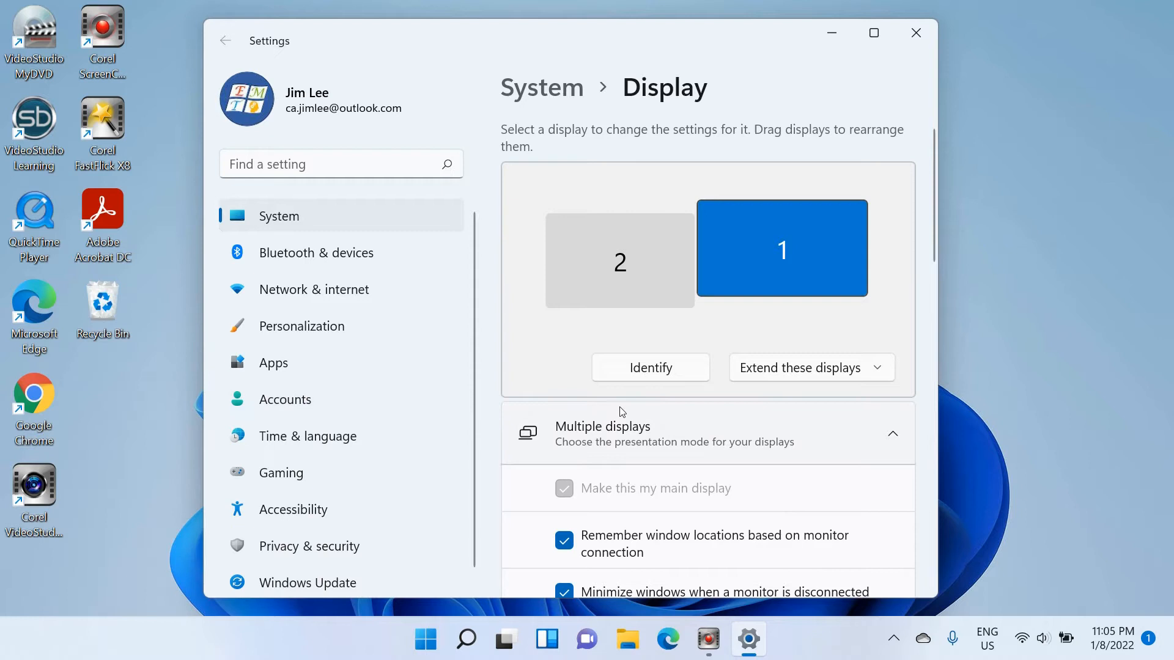
pyautogui.moveTo(727, 505)
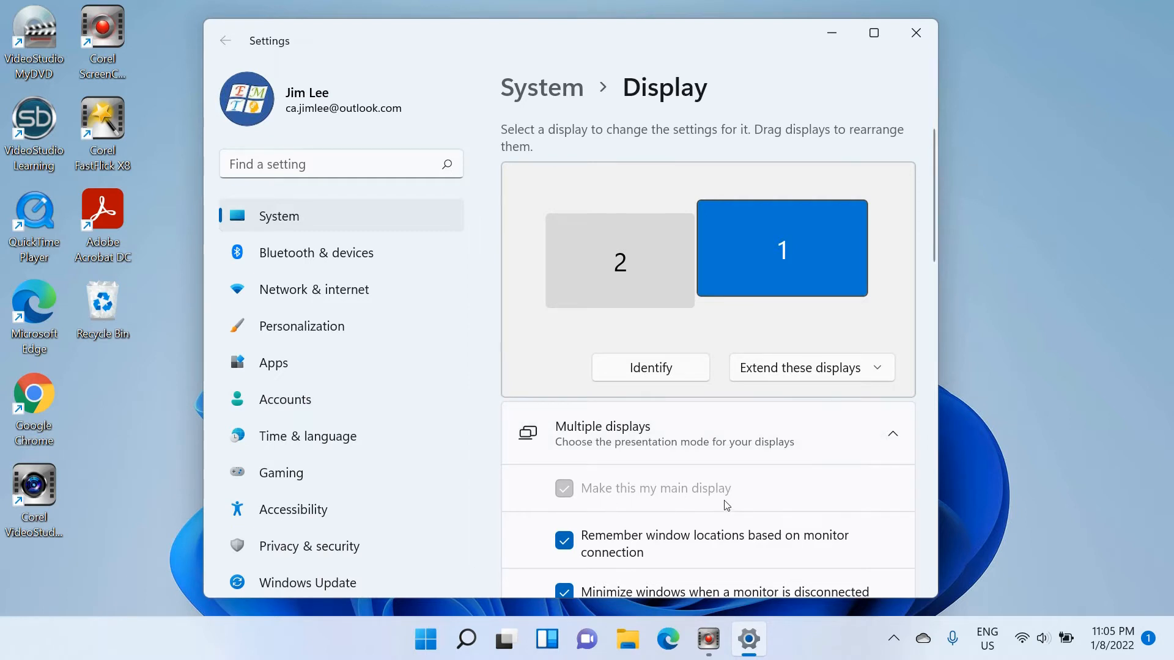
pyautogui.click(603, 251)
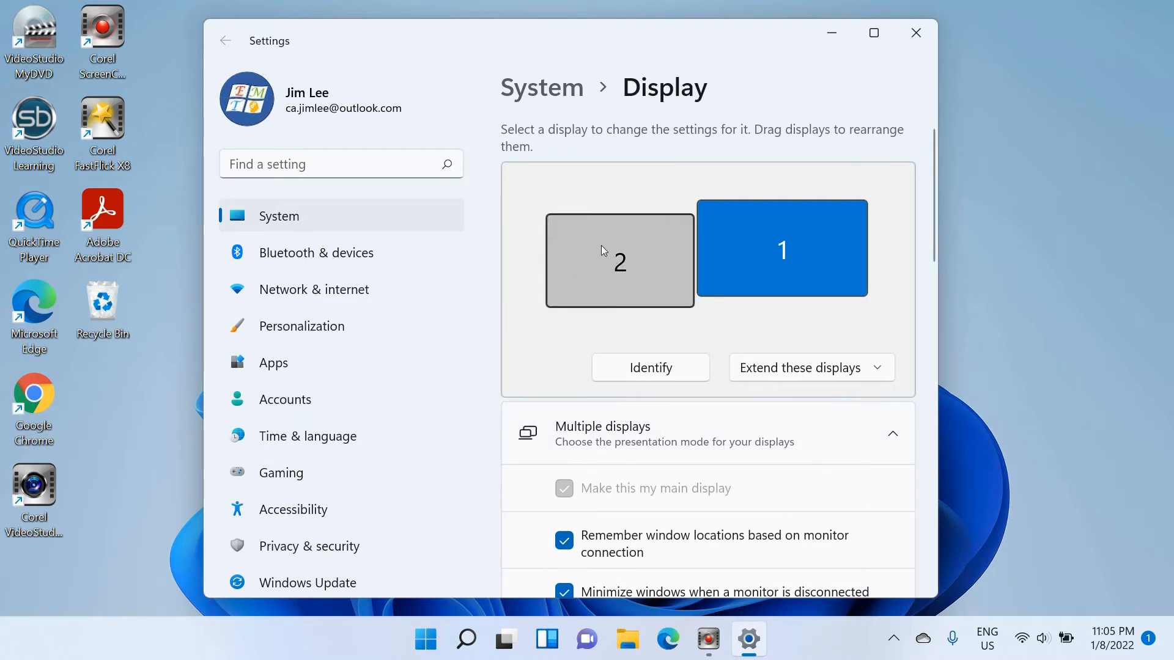
pyautogui.moveTo(601, 262)
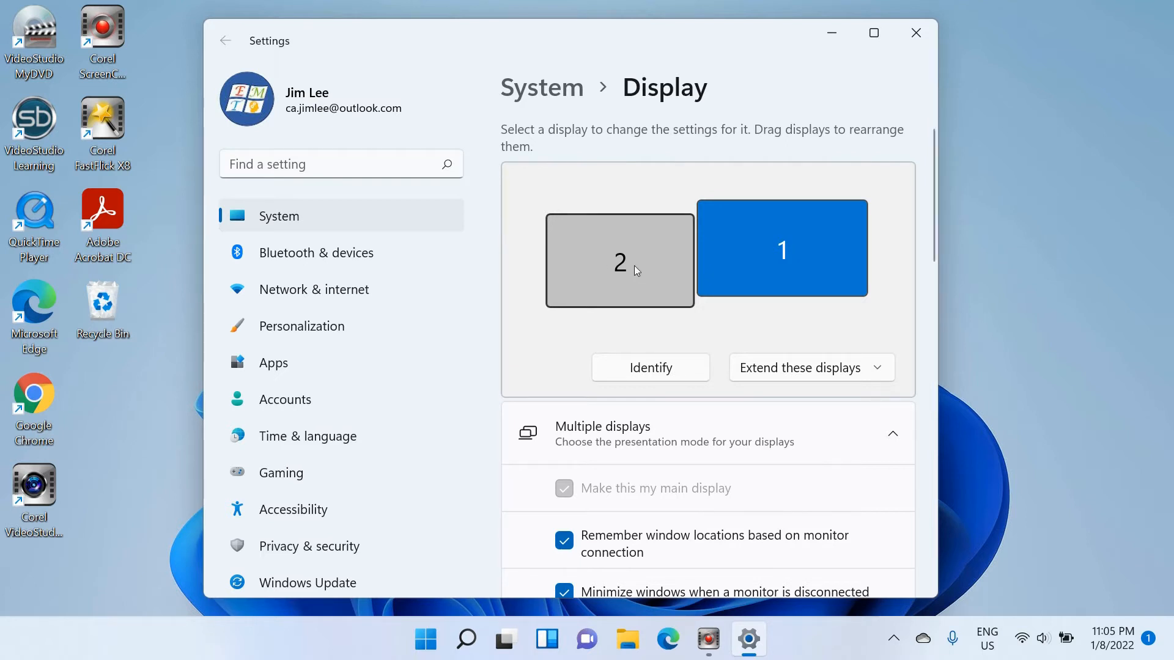
# Select display 2 in the display arrangement.
pyautogui.click(619, 260)
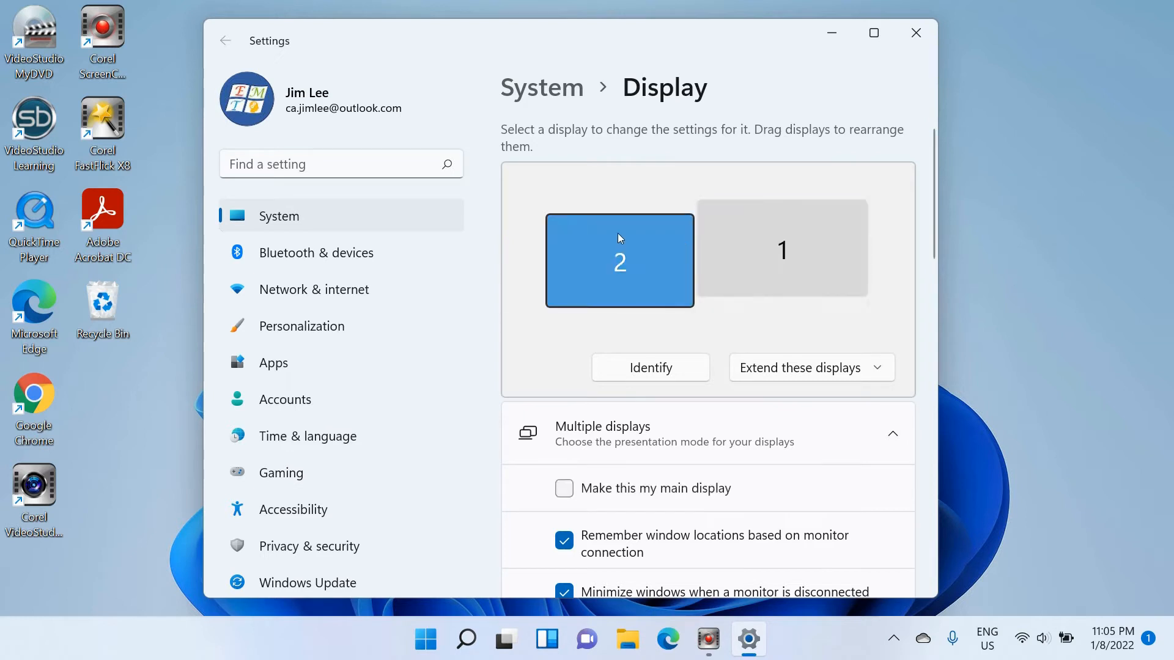
pyautogui.moveTo(599, 368)
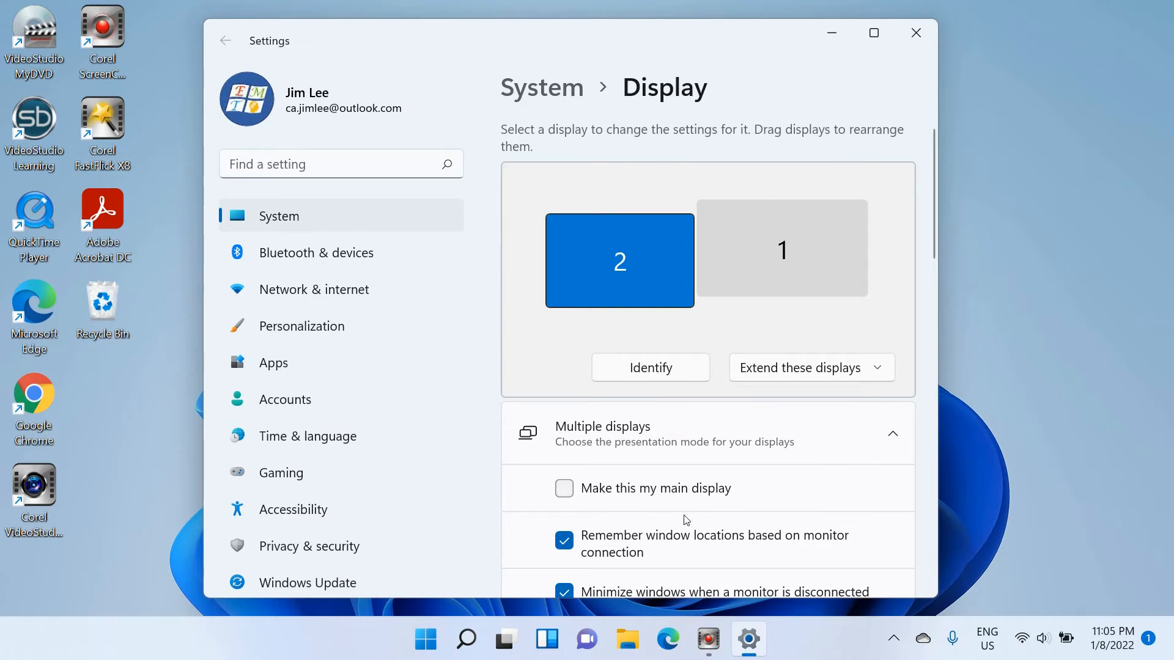
pyautogui.moveTo(622, 501)
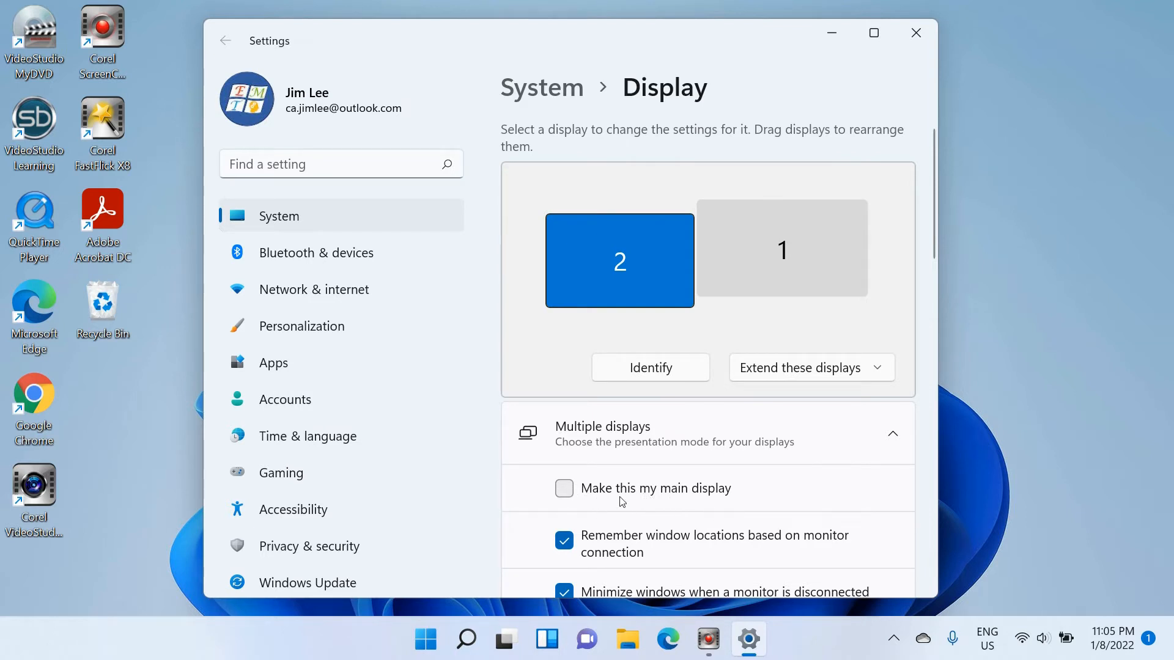
pyautogui.moveTo(720, 505)
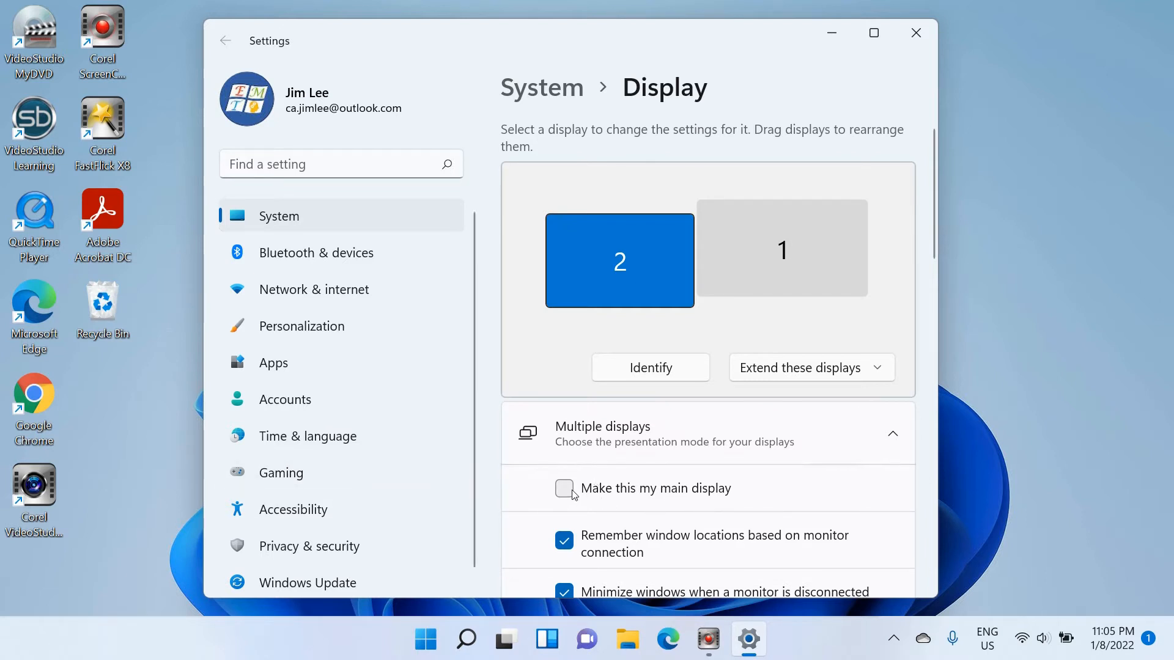
pyautogui.moveTo(186, 559)
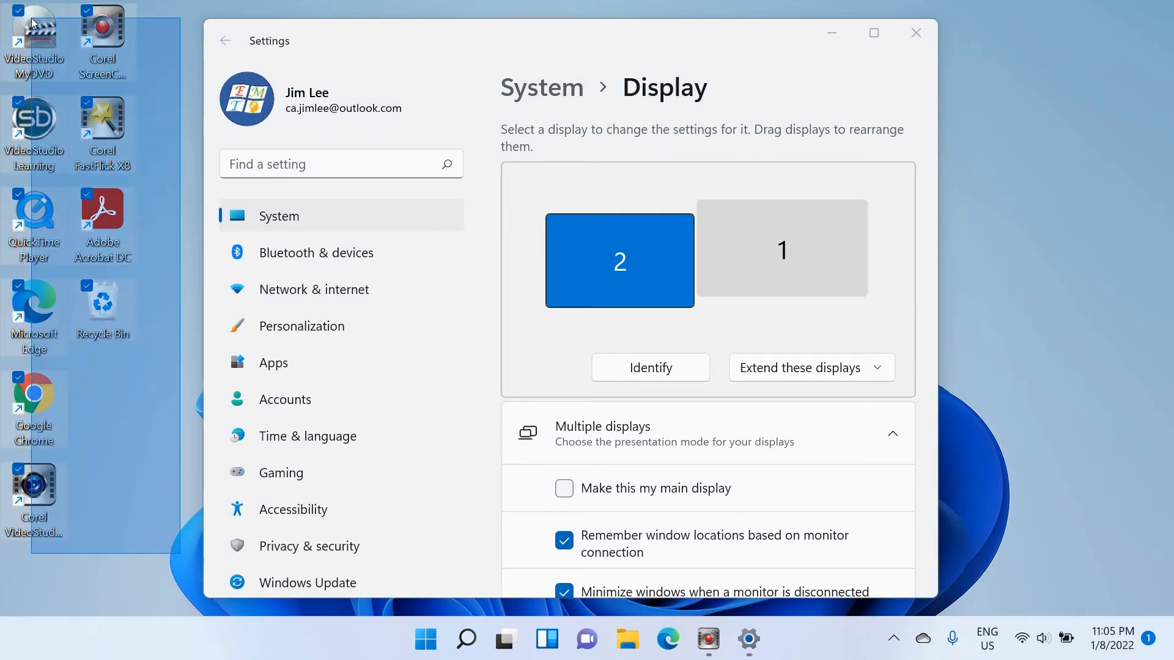
pyautogui.moveTo(34, 27)
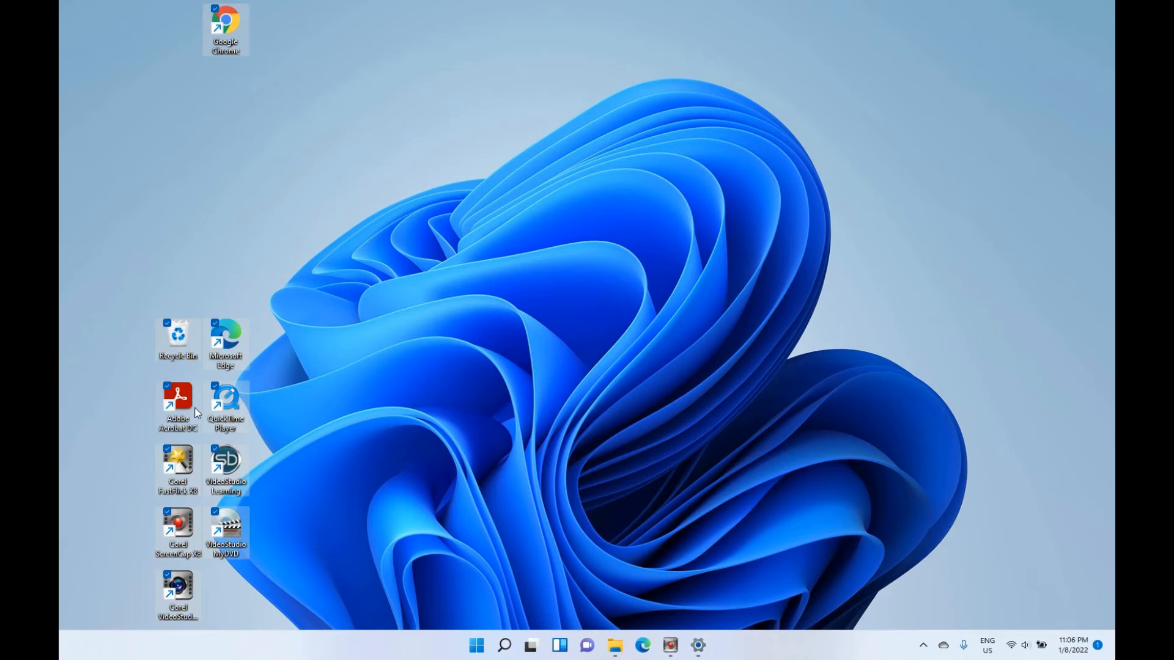
pyautogui.moveTo(267, 313)
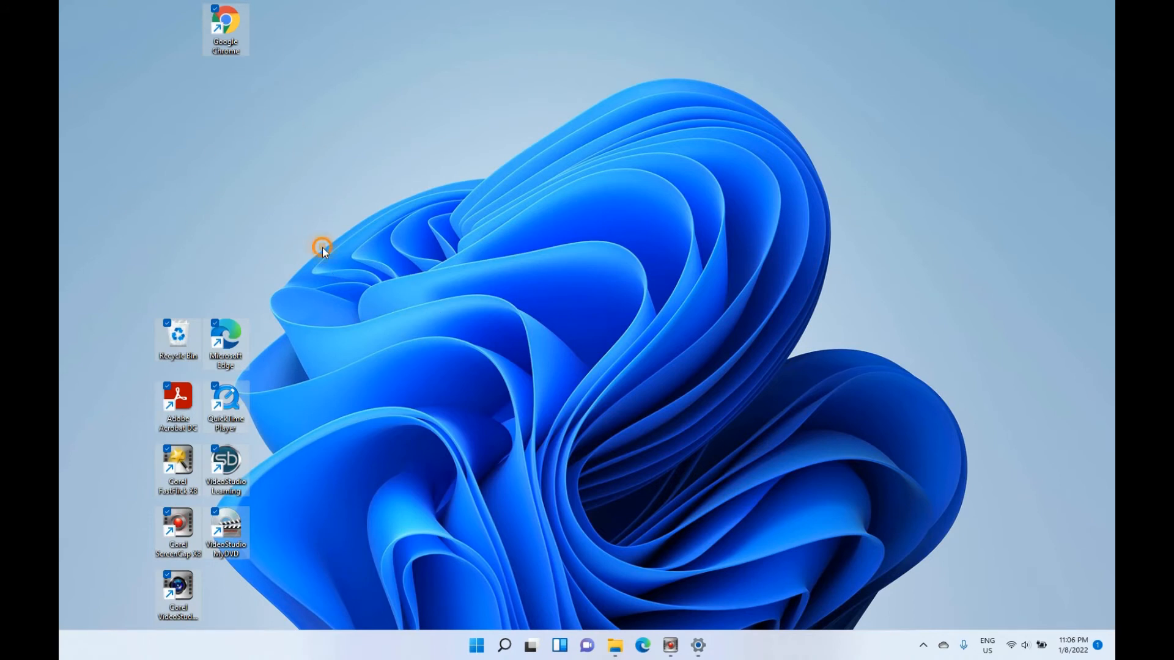
# Turn on Auto arrange icons from the desktop's View menu.
pyautogui.rightClick(321, 247)
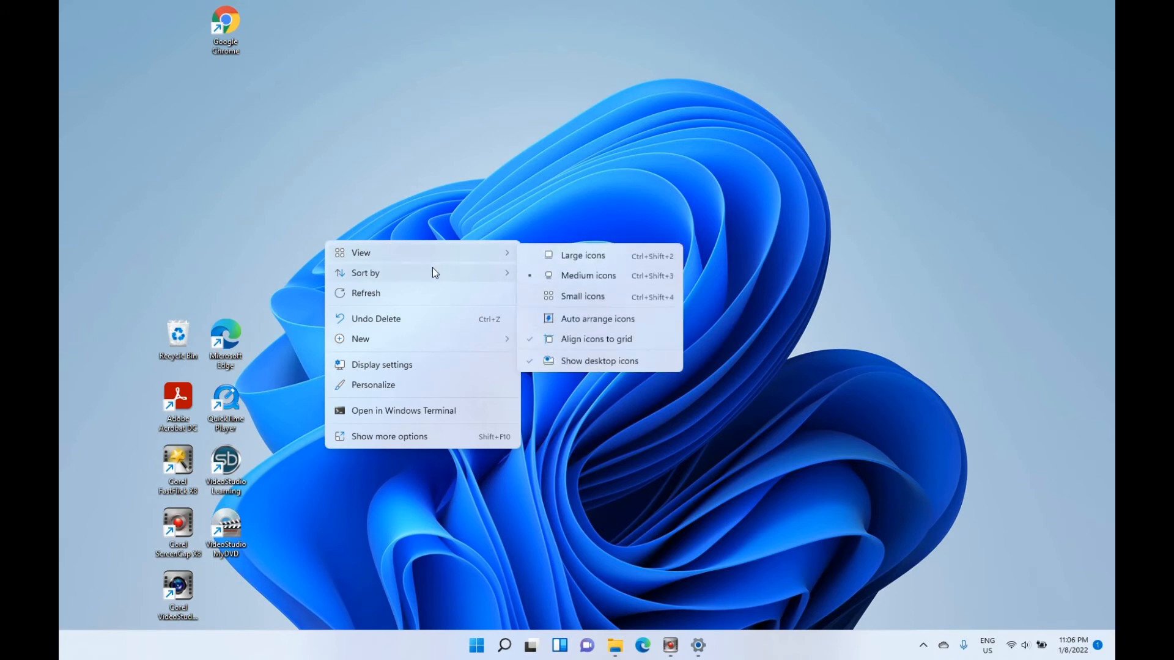
pyautogui.click(585, 280)
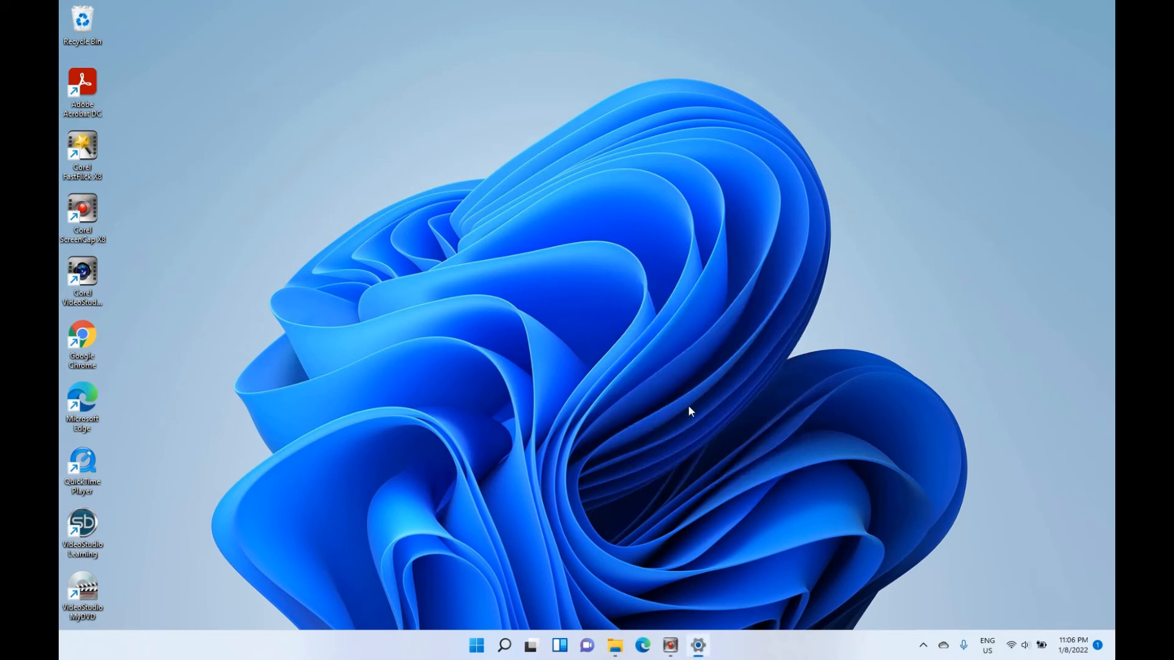
pyautogui.moveTo(559, 126)
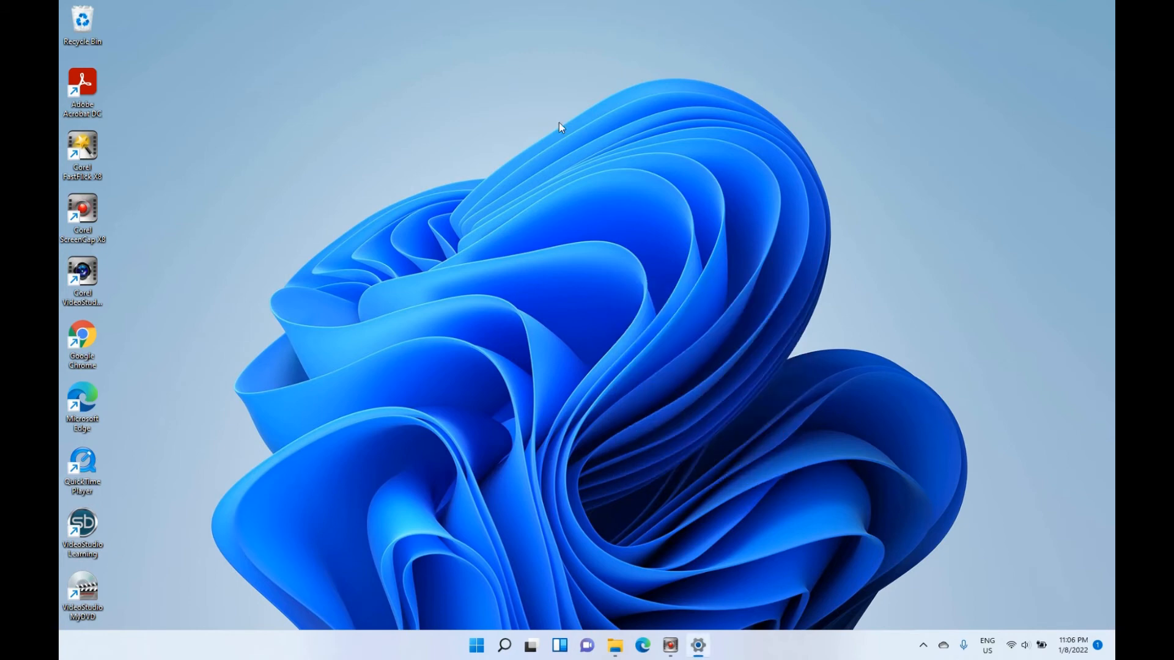
pyautogui.click(700, 645)
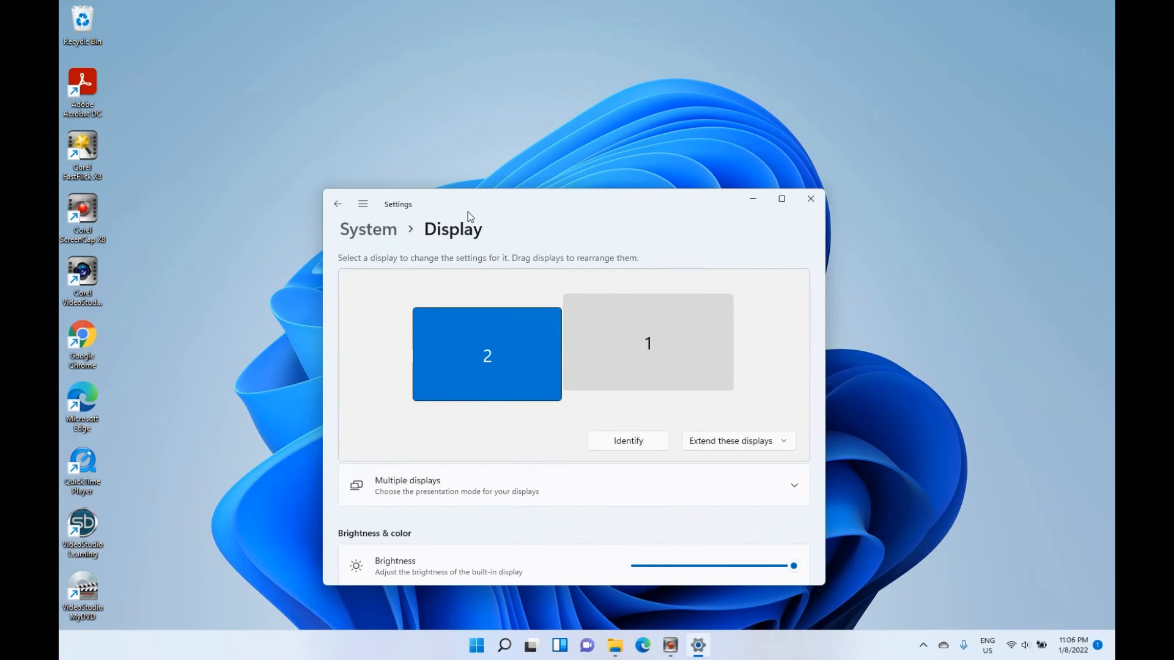
pyautogui.click(628, 441)
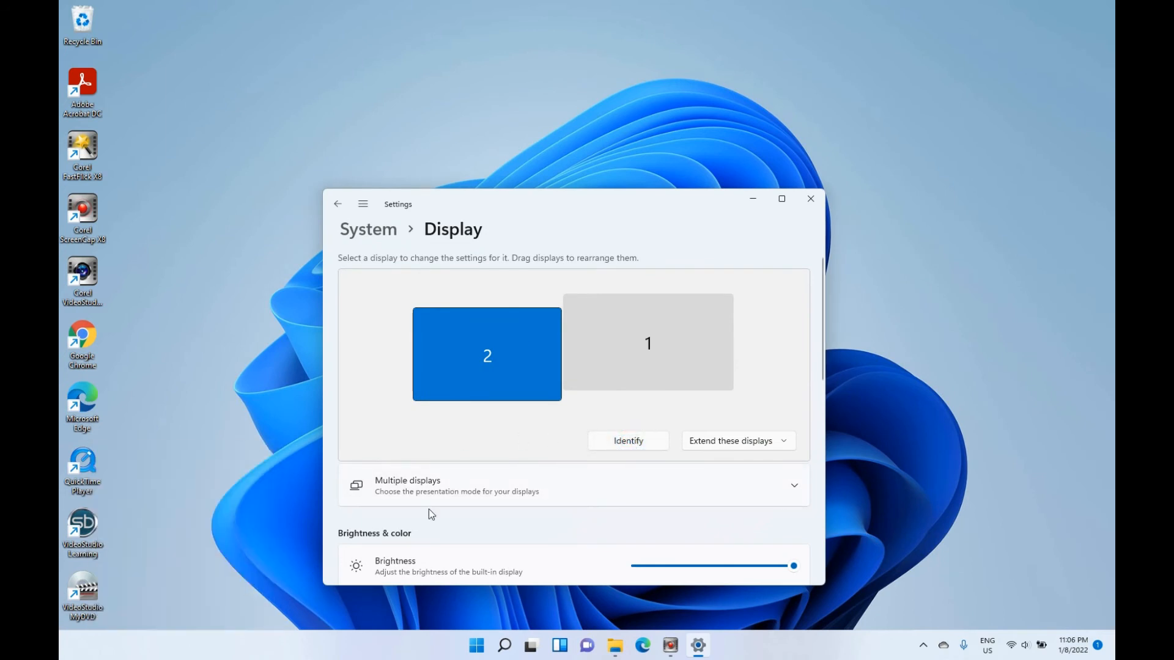
pyautogui.moveTo(640, 489)
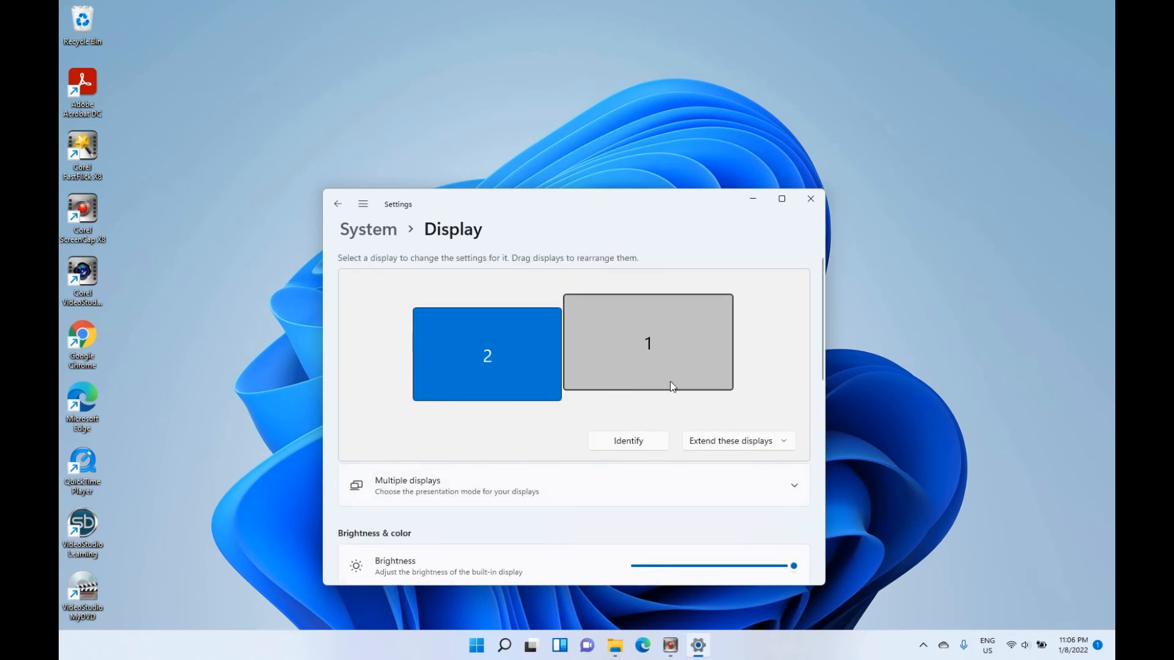
pyautogui.click(648, 343)
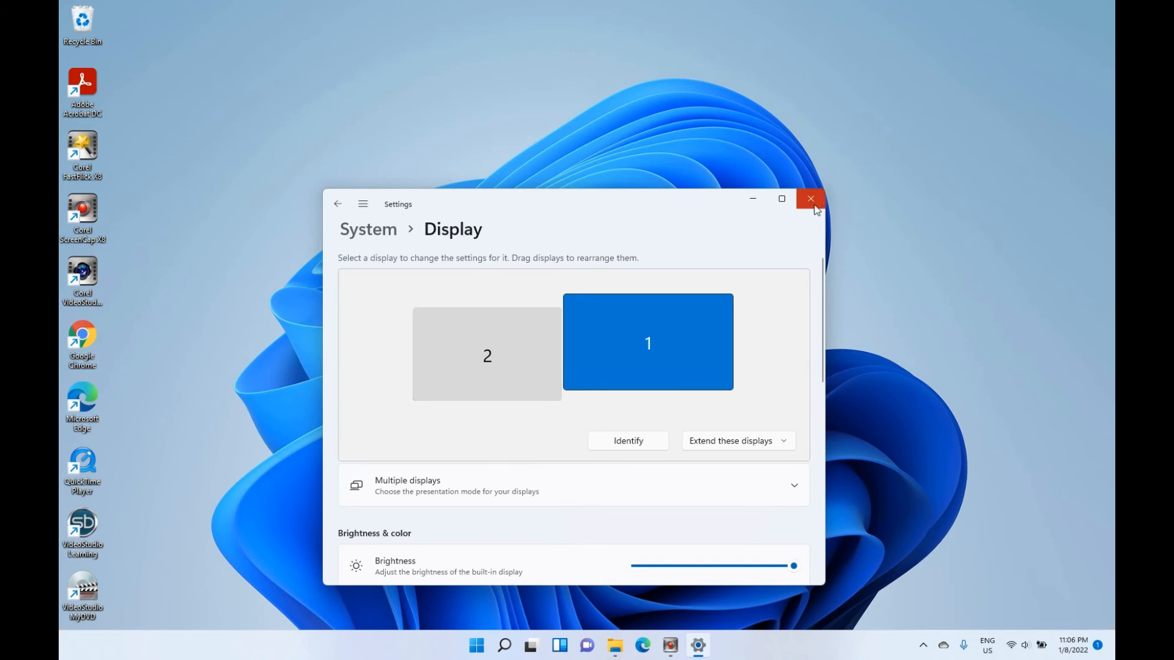
pyautogui.click(810, 199)
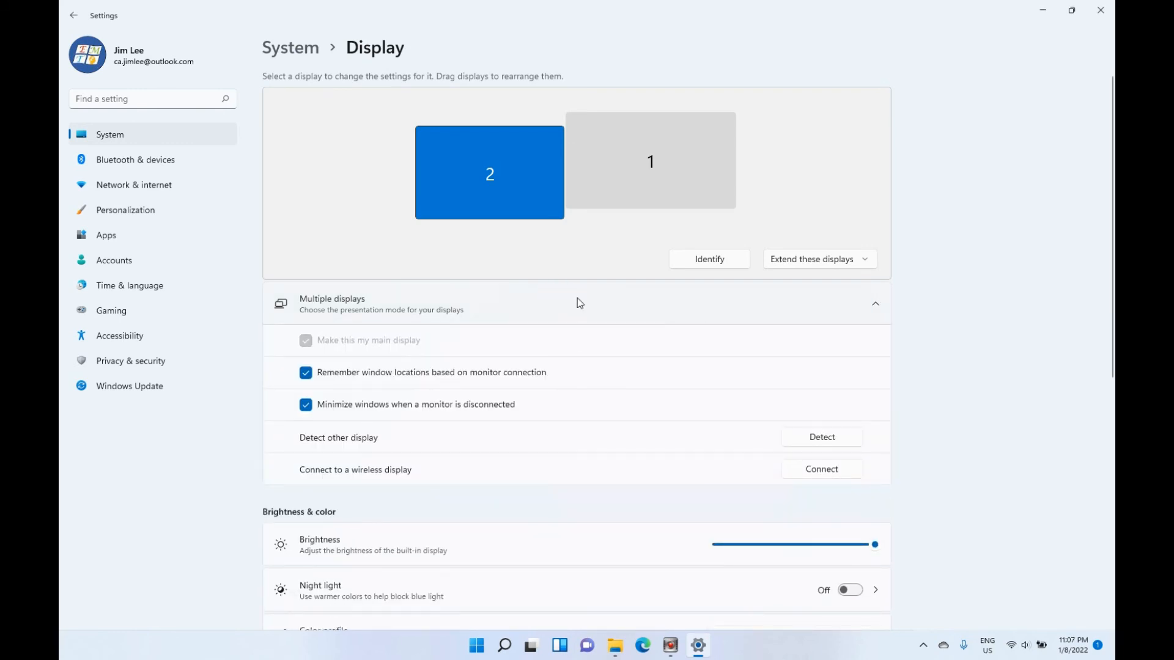
pyautogui.moveTo(371, 346)
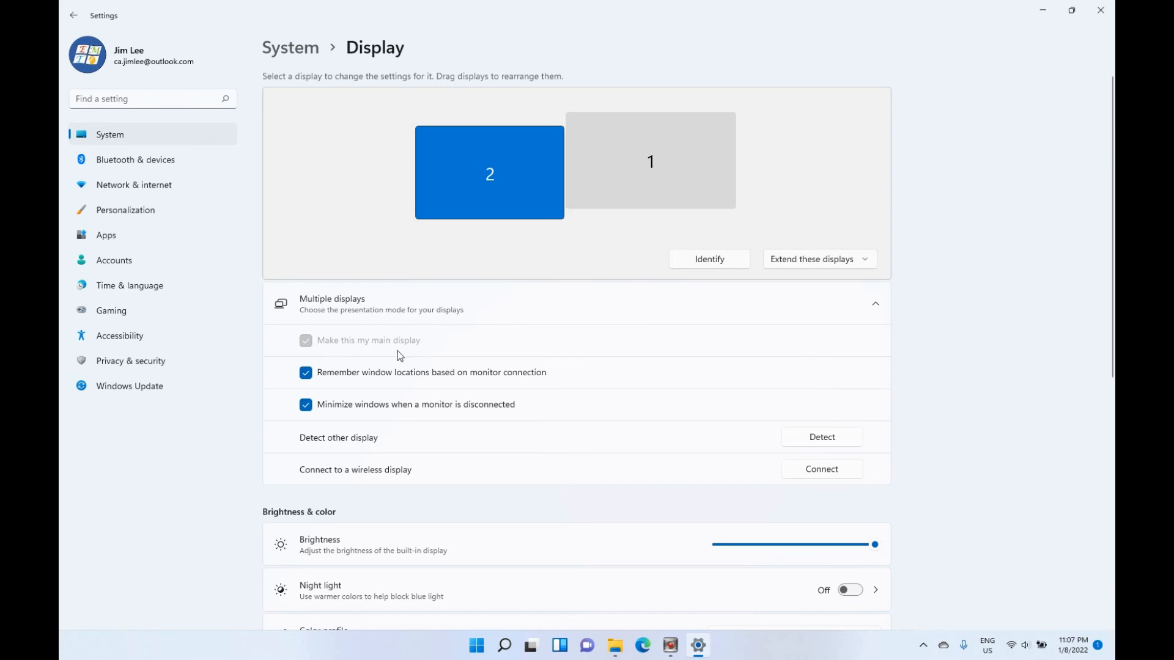
pyautogui.moveTo(364, 357)
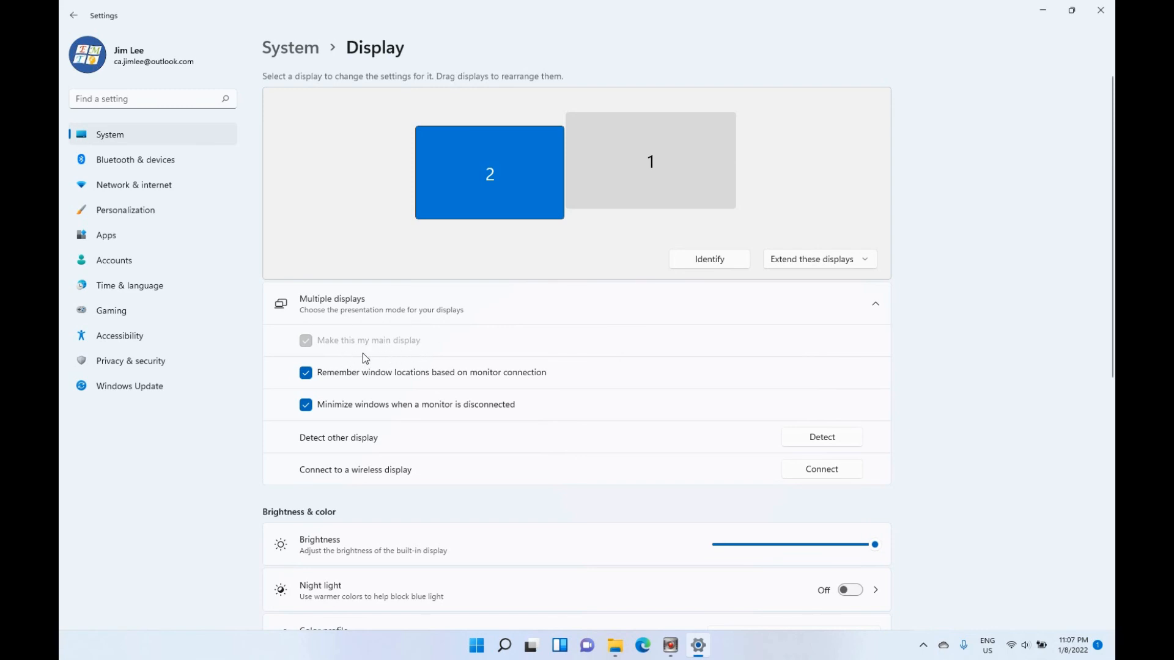